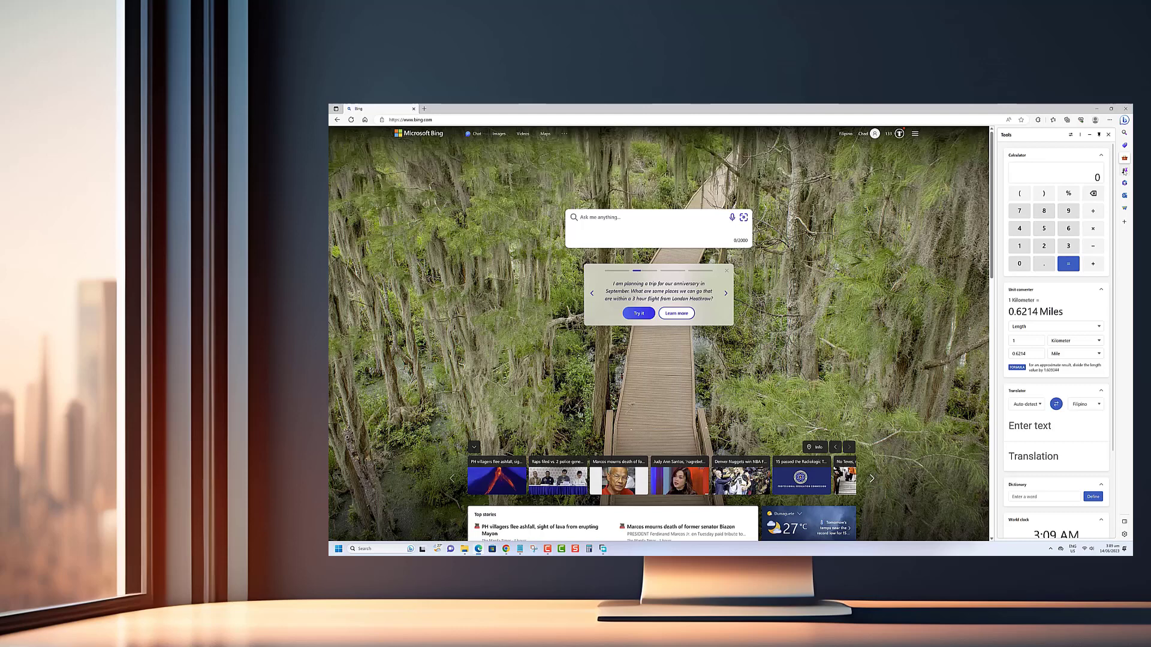
# Step: Reach Edge's Settings in a new tab via the Settings and more (…) menu
pyautogui.click(1124, 170)
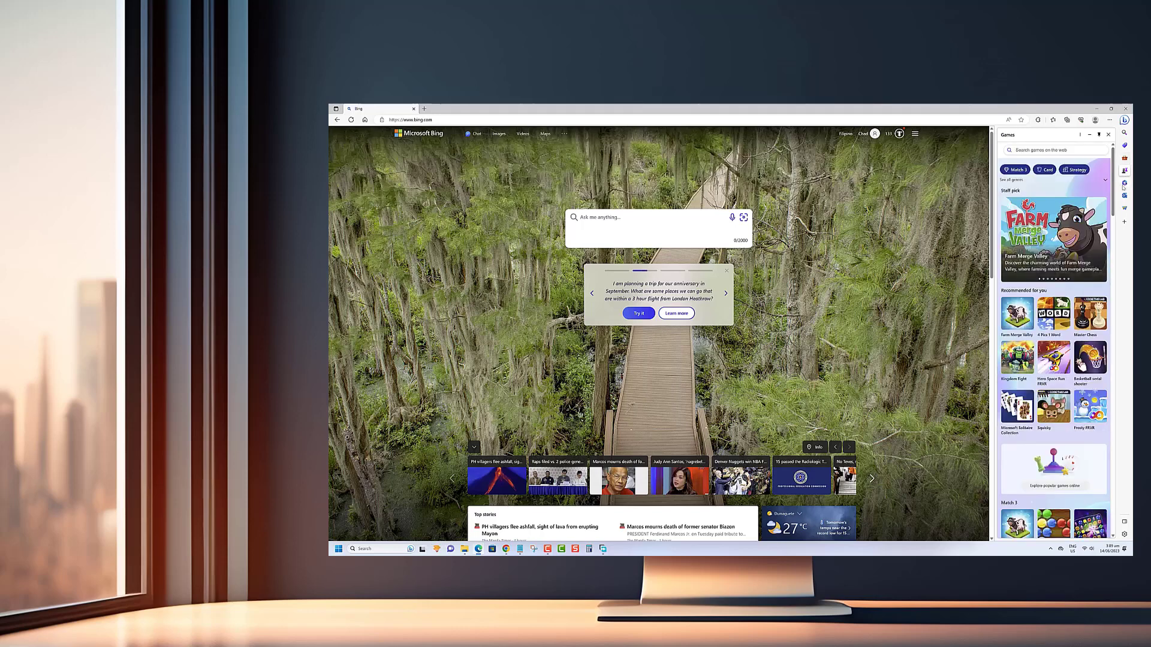
pyautogui.click(1107, 120)
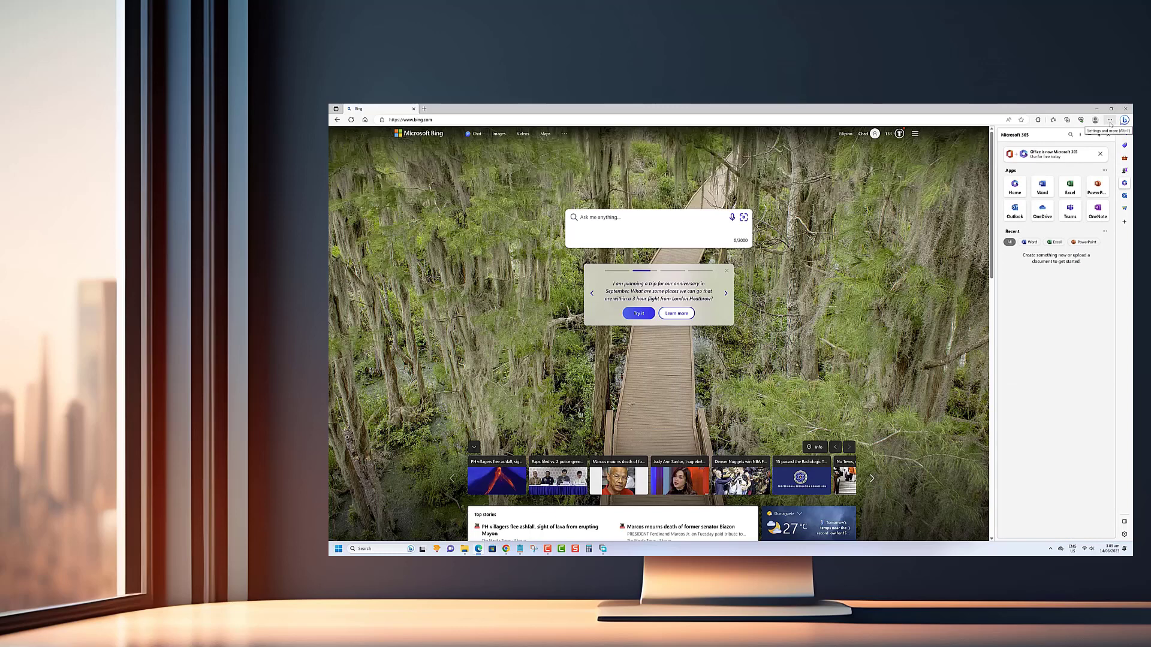
pyautogui.click(1110, 120)
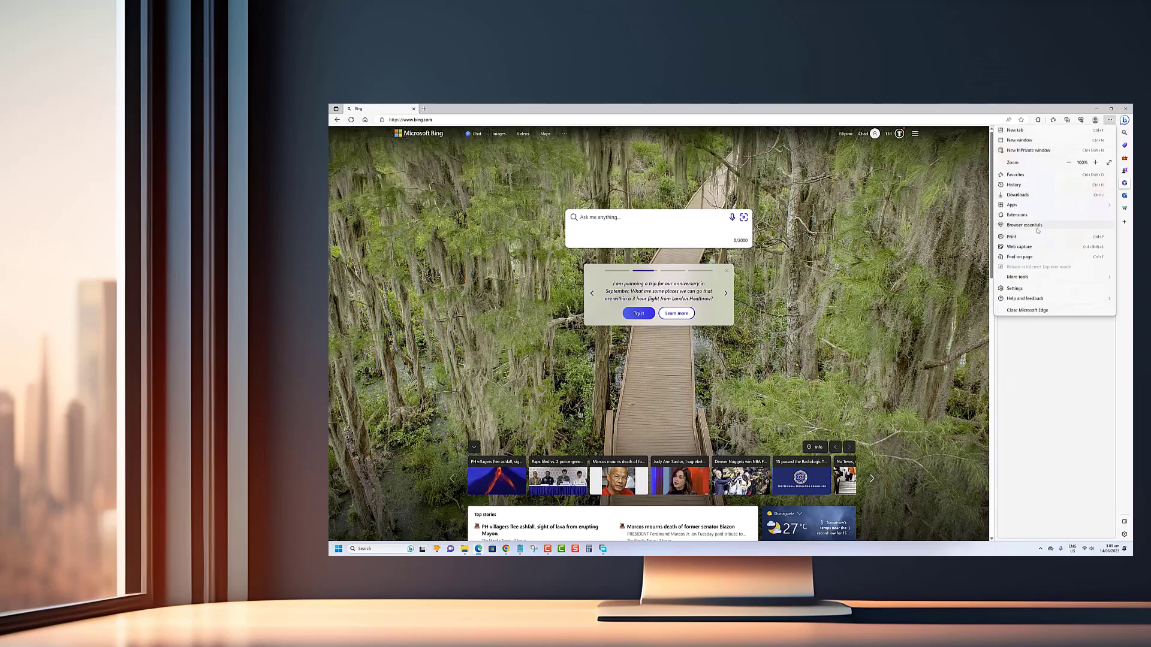
pyautogui.click(1014, 287)
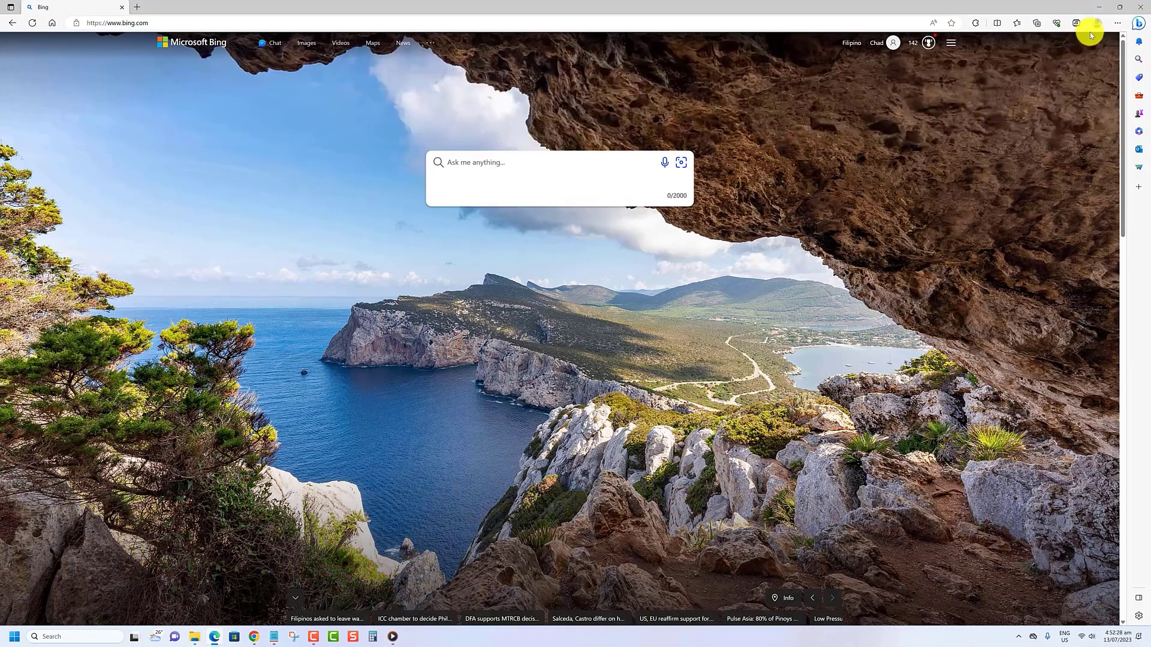
pyautogui.moveTo(1117, 22)
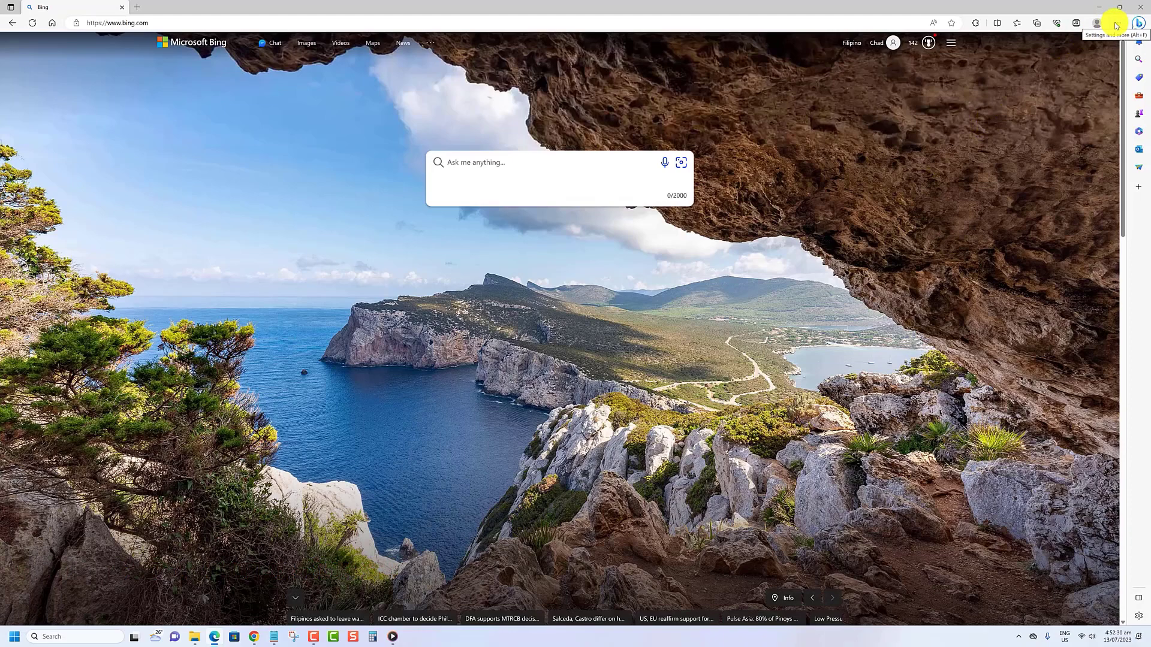
pyautogui.moveTo(999, 266)
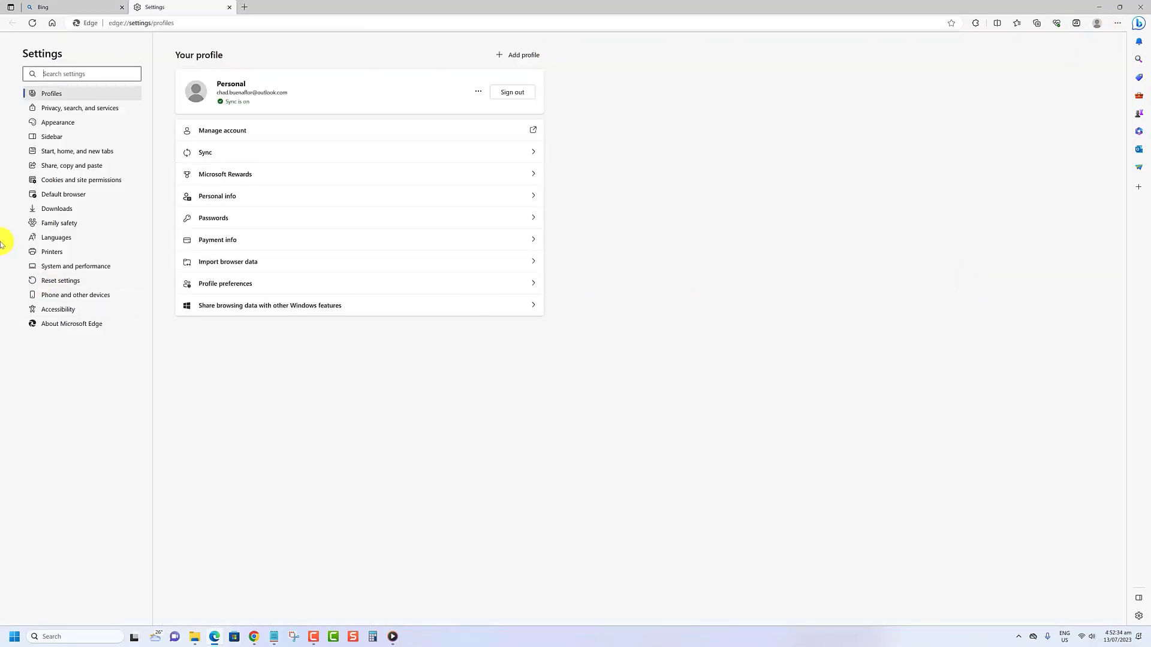
# Step: Show the System and performance page with Startup boost on, then return to the Bing tab
pyautogui.click(76, 266)
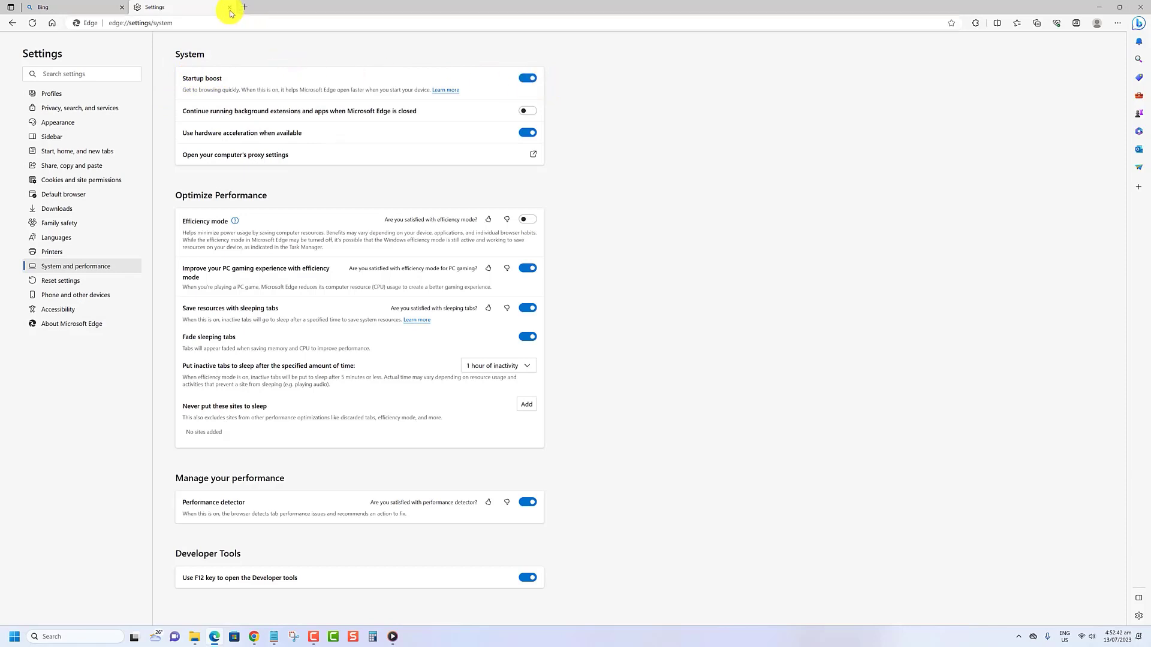
pyautogui.click(235, 7)
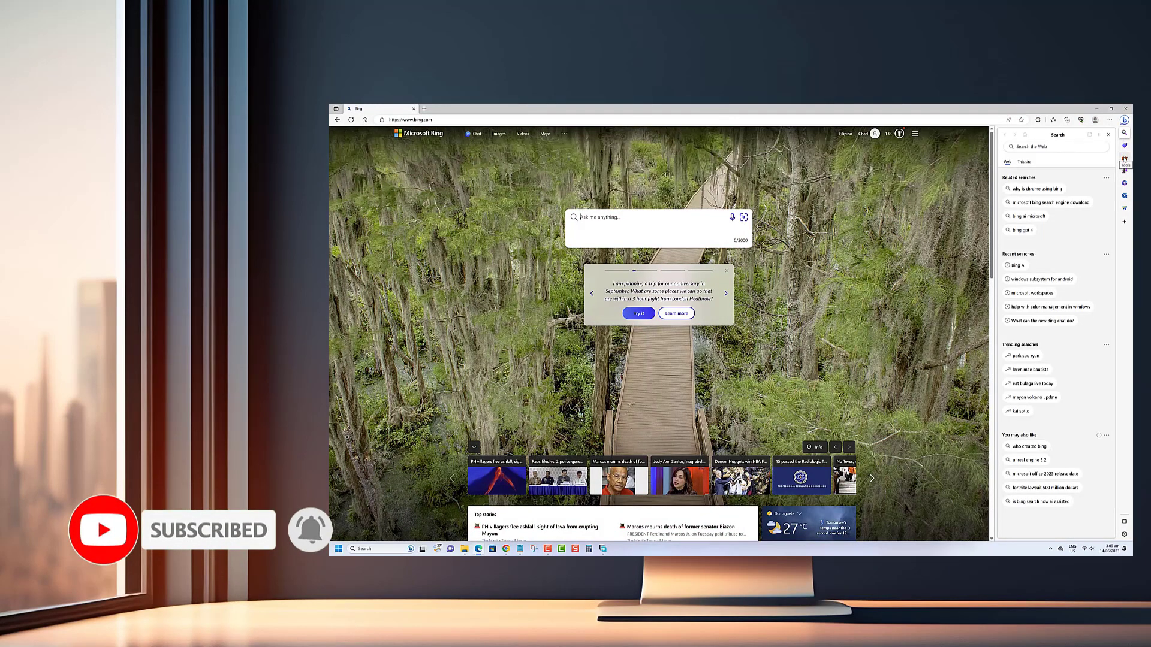
pyautogui.click(1123, 165)
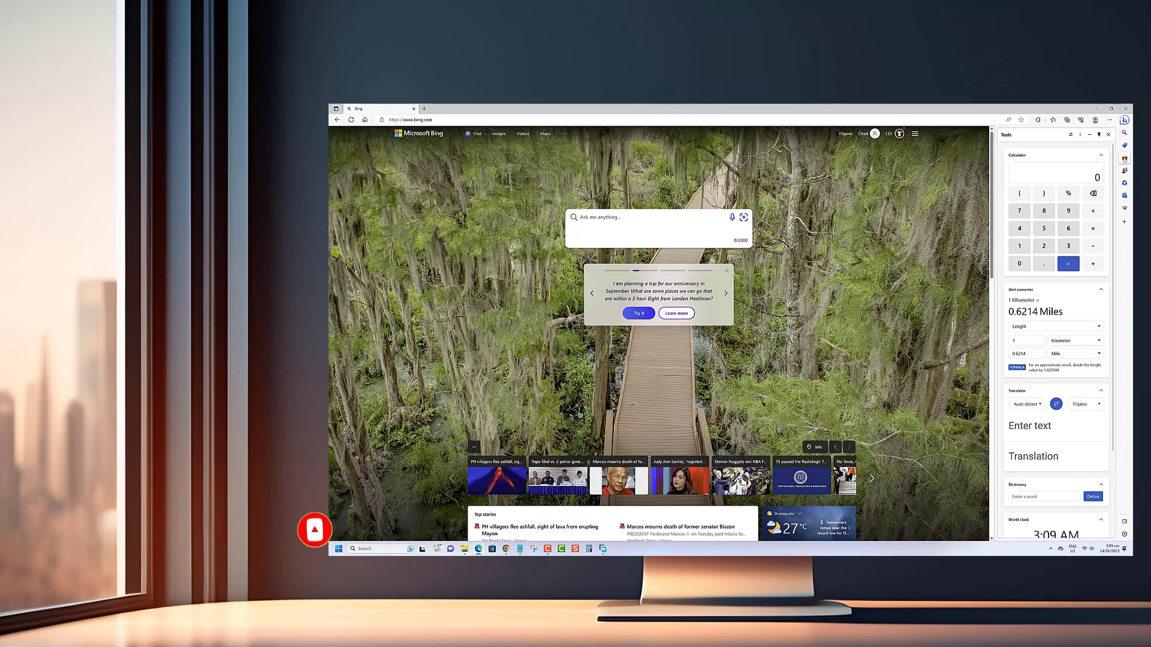